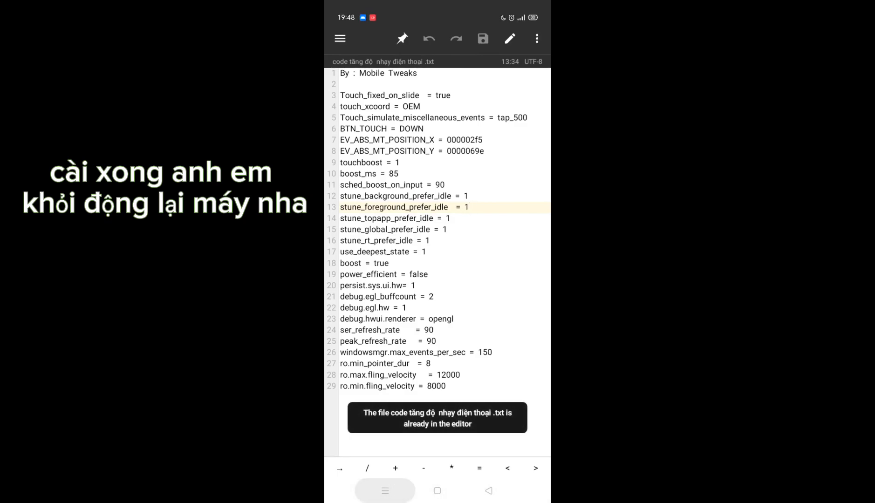
# Add Touch_fixed_on_slide from the text file as a new system setting with value true
pyautogui.click(437, 491)
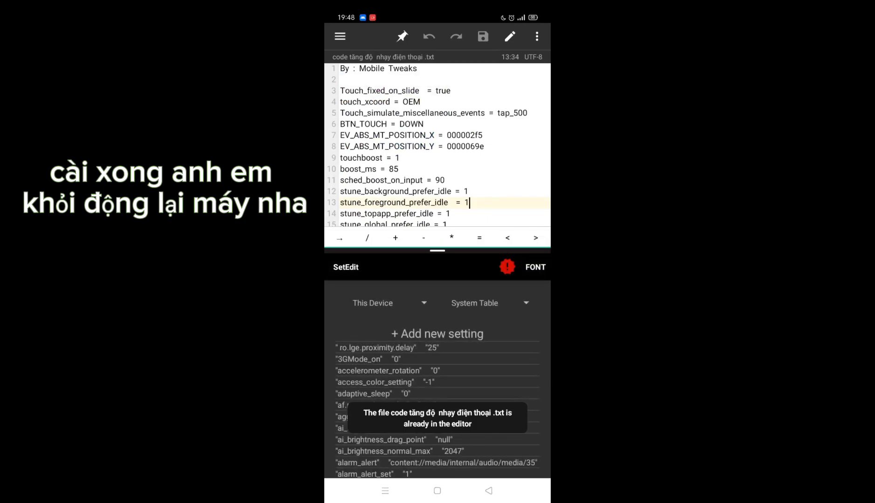
pyautogui.doubleClick(380, 91)
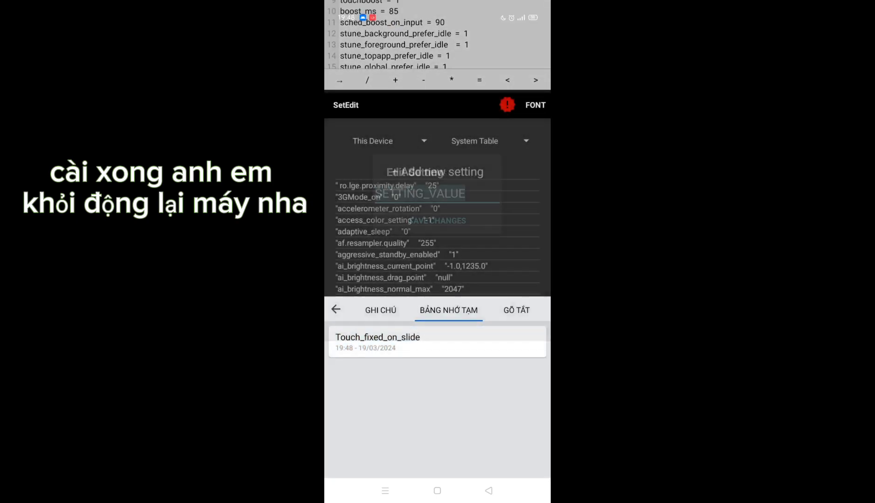
pyautogui.write('tru')
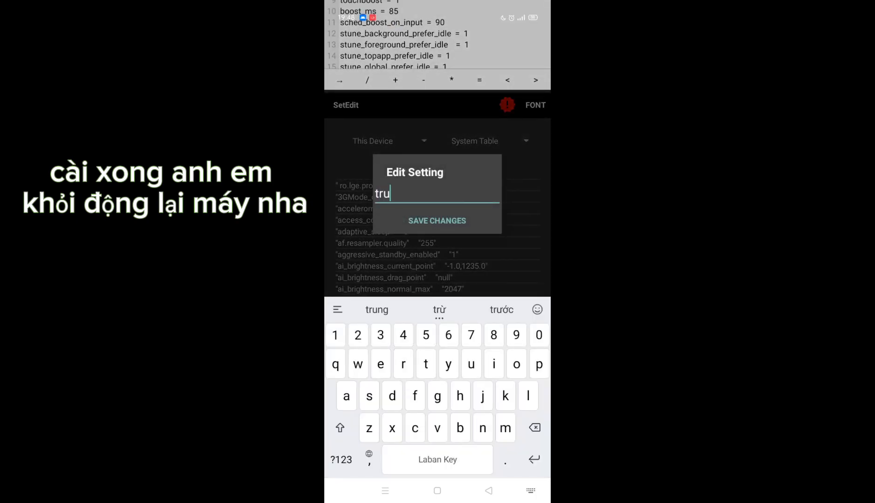
pyautogui.click(438, 221)
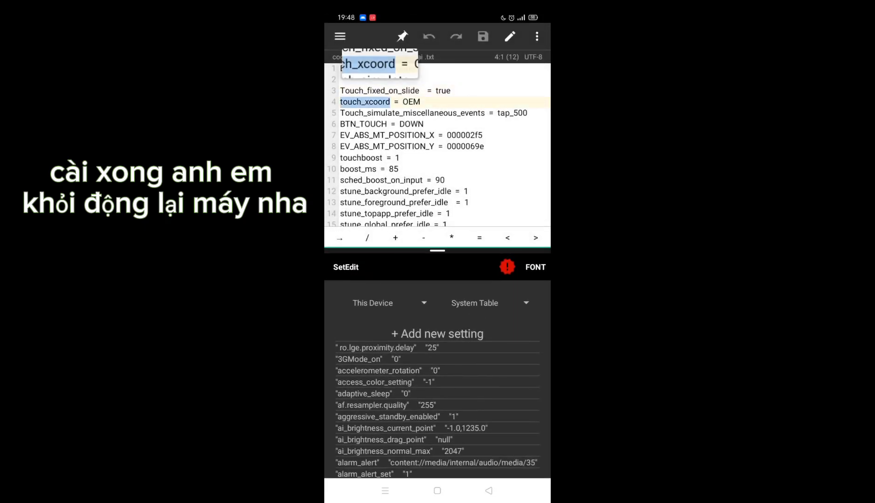
# Add touch_xcoord as a new setting name and start typing its value
pyautogui.click(390, 116)
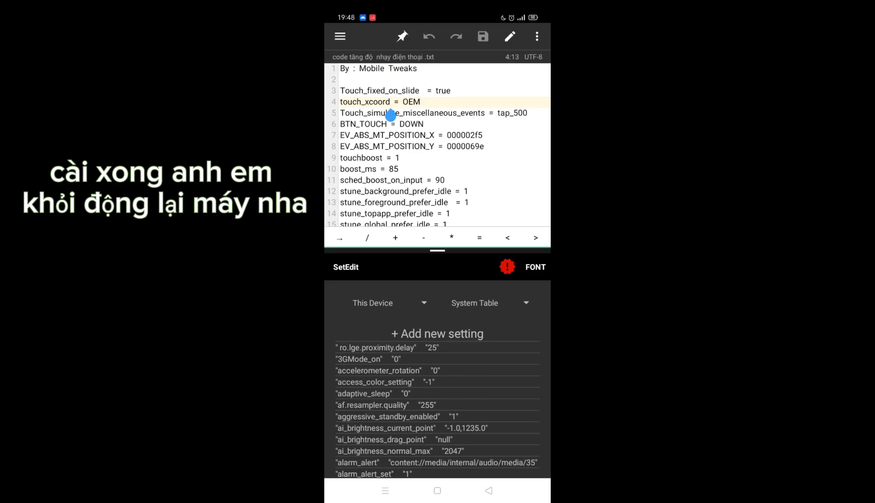
pyautogui.click(437, 333)
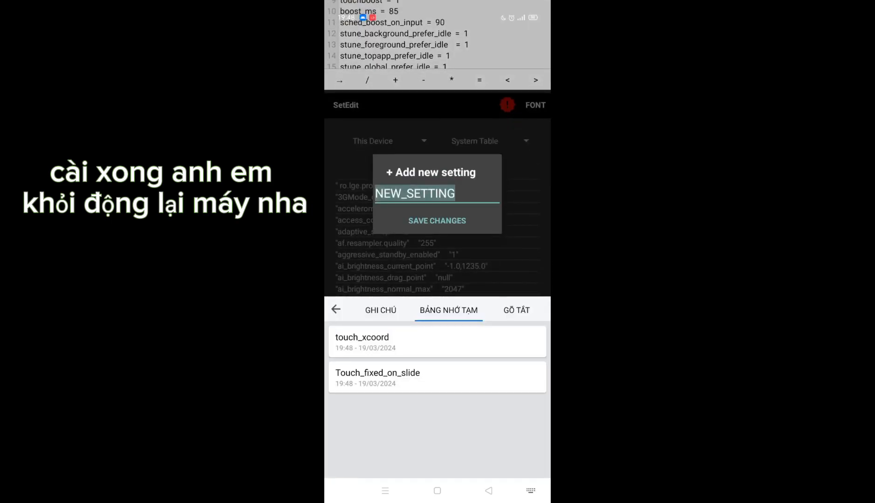
pyautogui.click(414, 193)
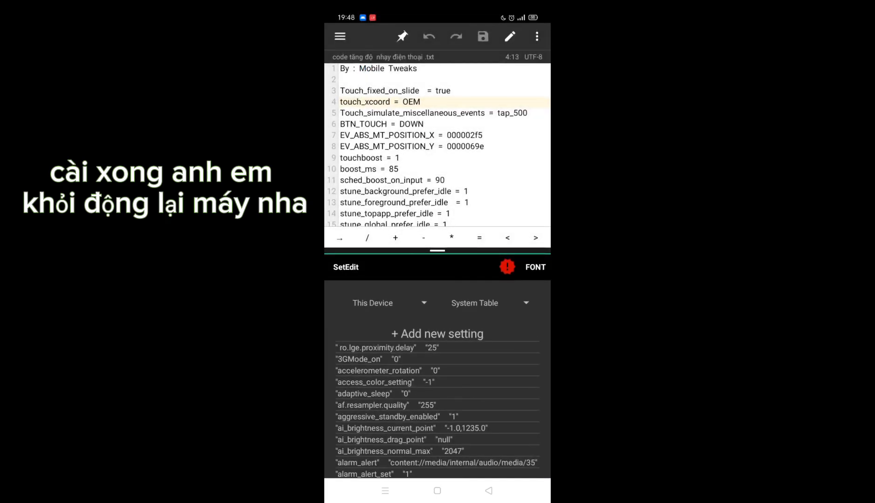
pyautogui.click(437, 334)
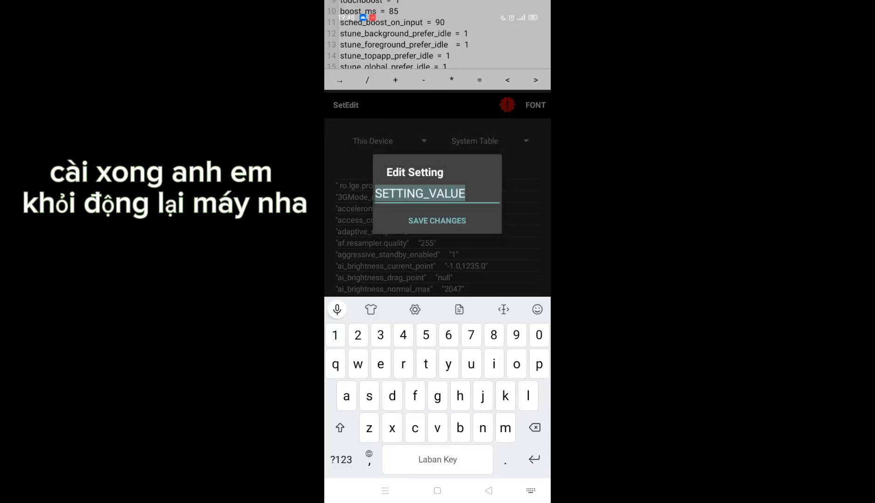
pyautogui.write('OEM')
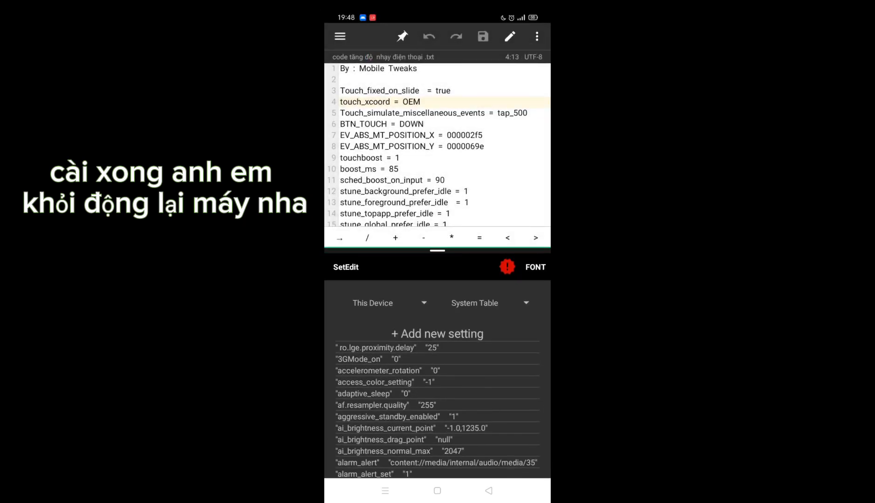
# Add Touch_simulate_miscellaneous_events as a system setting with value tap_500
pyautogui.doubleClick(413, 113)
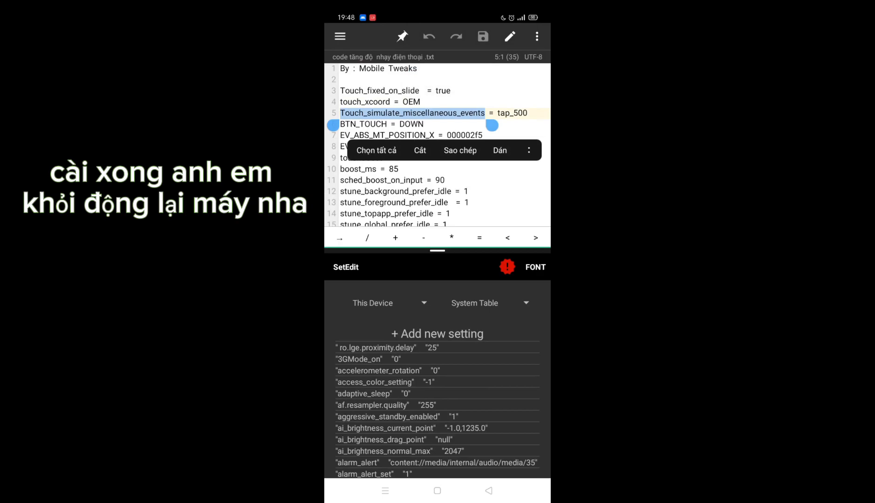
pyautogui.click(437, 334)
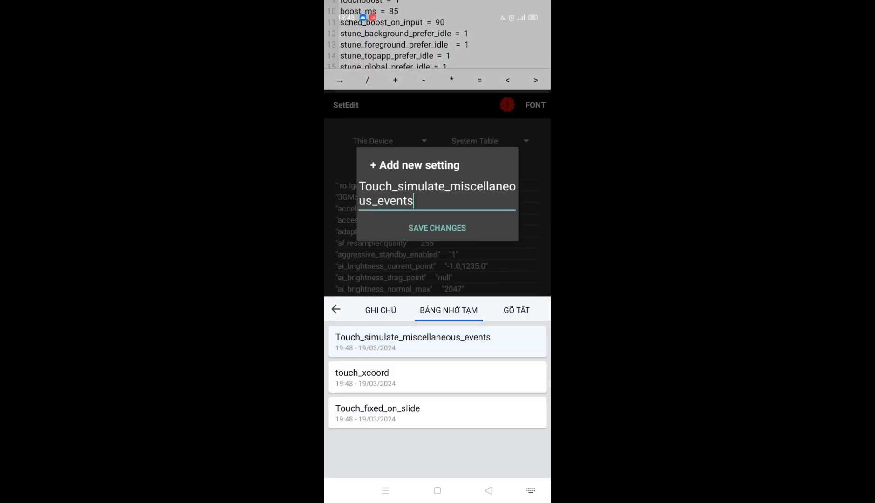
pyautogui.write('ta')
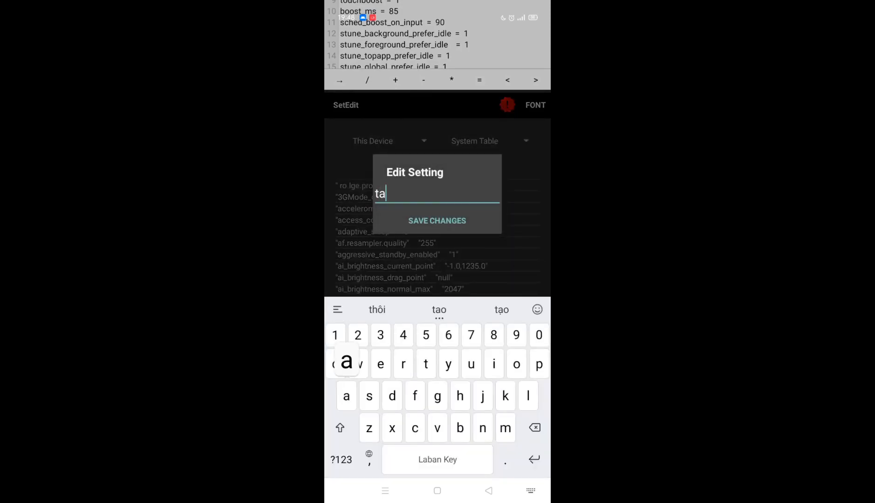
pyautogui.write('p')
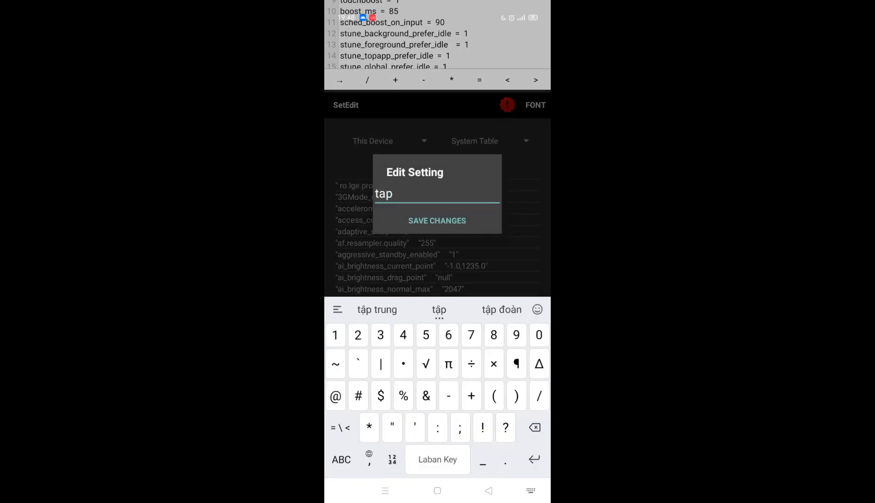
pyautogui.write('_4')
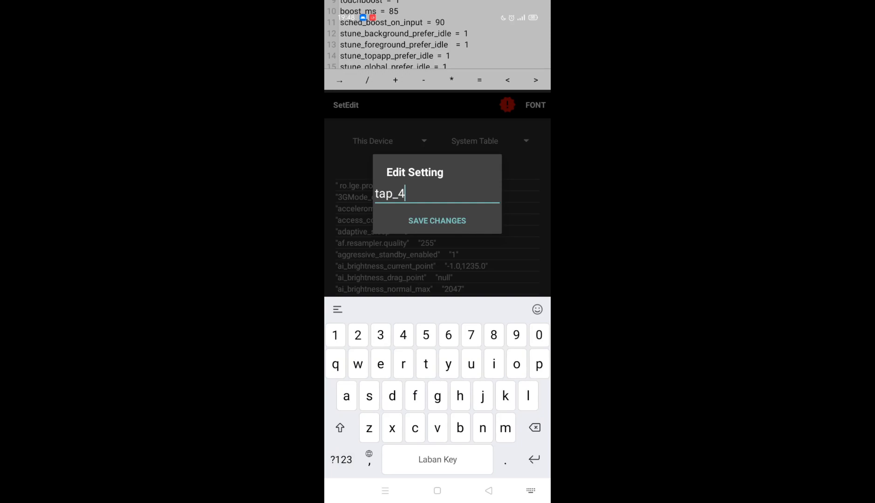
pyautogui.write('00')
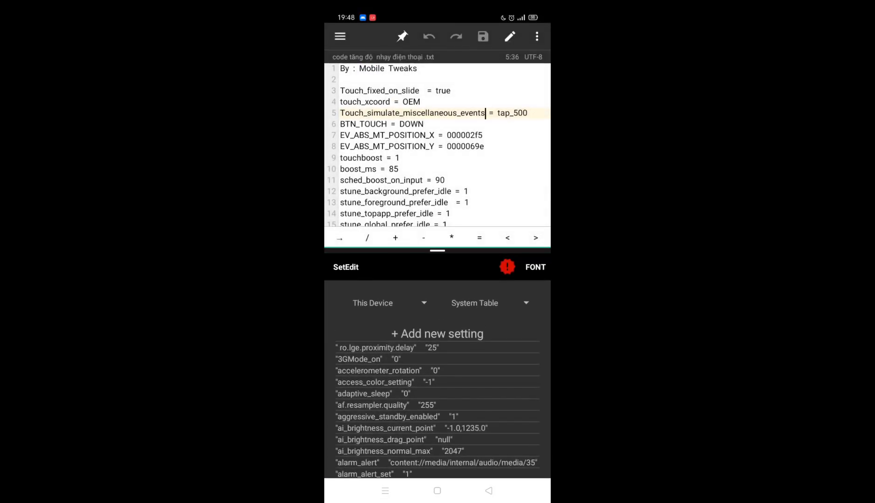
# Add BTN_TOUCH as a system setting with value DOWN
pyautogui.doubleClick(363, 124)
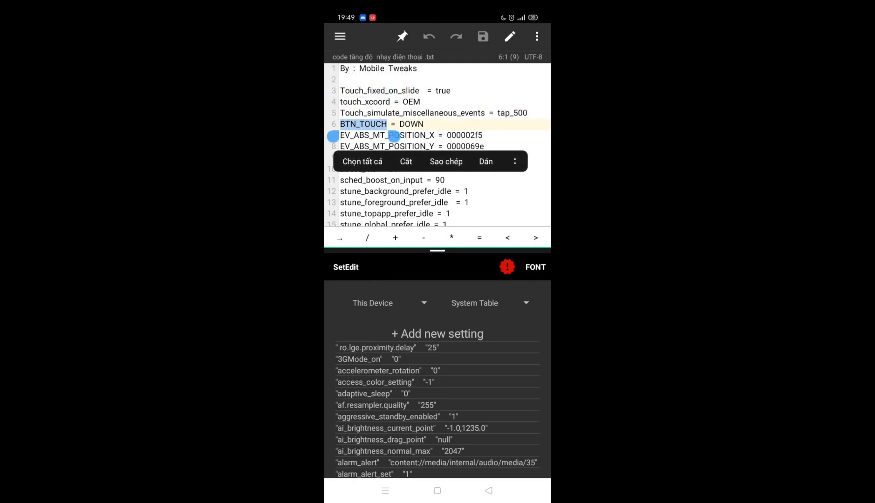
pyautogui.click(437, 334)
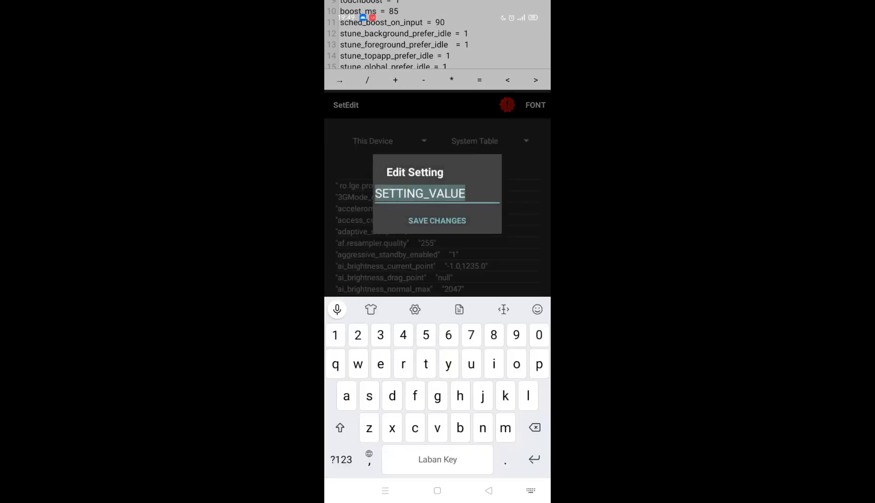
pyautogui.write('D')
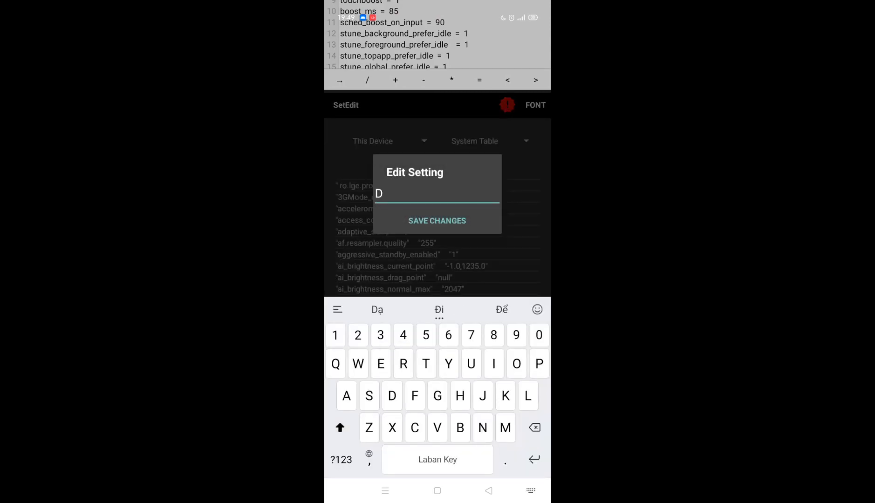
pyautogui.click(516, 364)
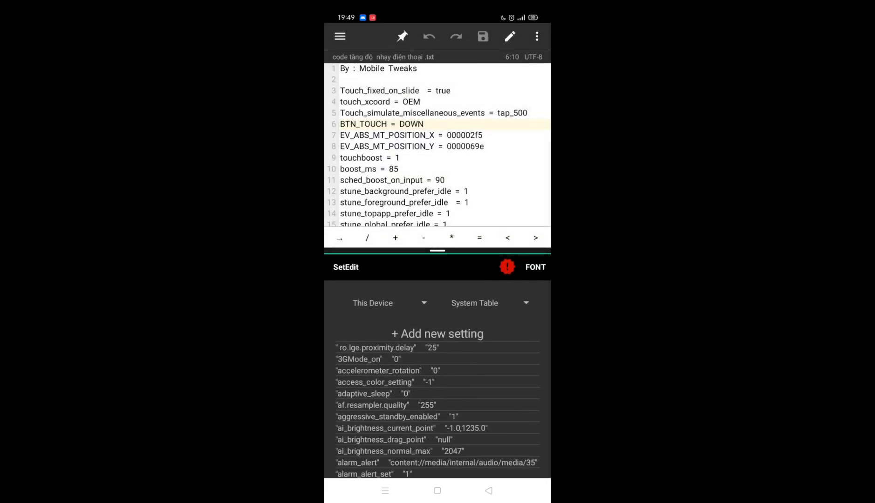
# Add EV_ABS_MT_POSITION_X from the text file as a new setting name
pyautogui.doubleClick(386, 135)
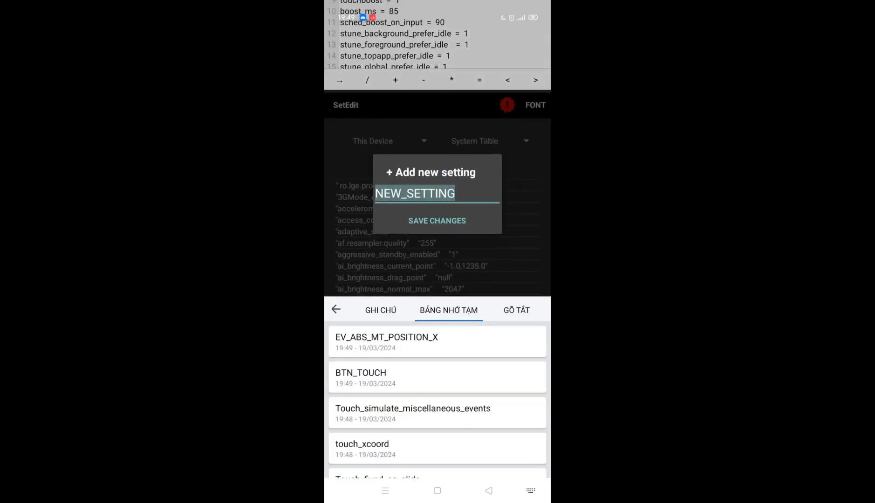
pyautogui.click(414, 193)
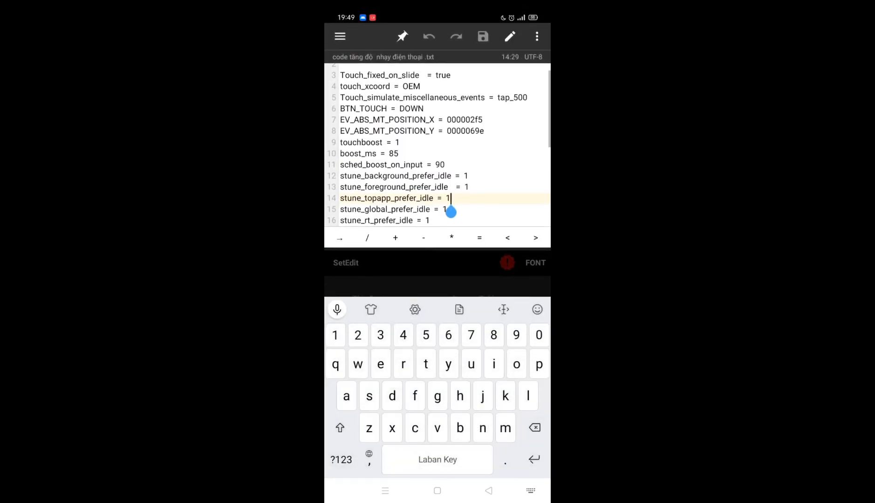
pyautogui.doubleClick(464, 120)
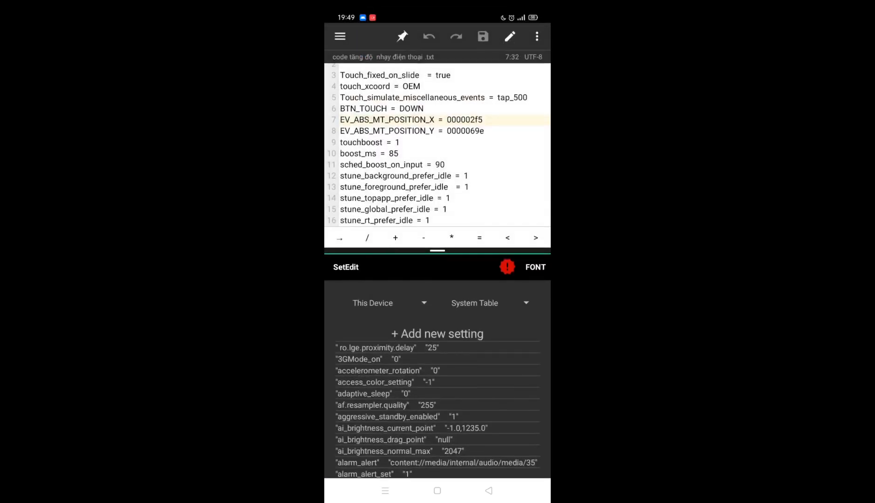
pyautogui.click(438, 334)
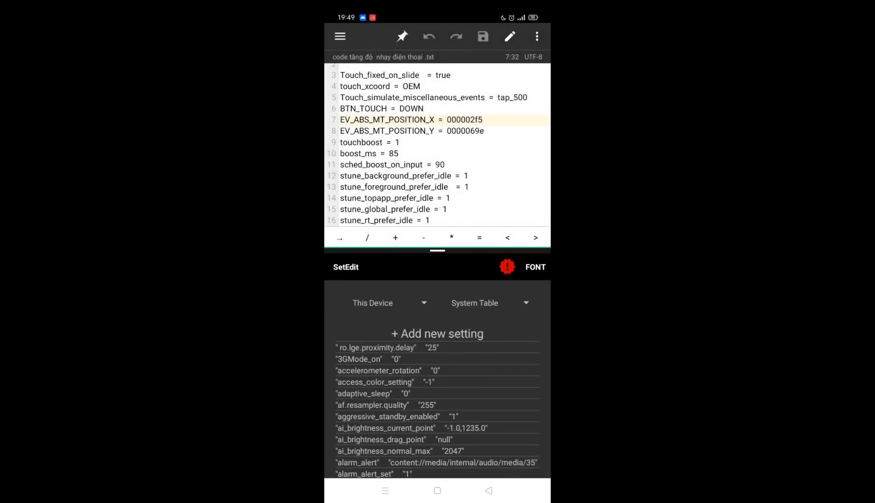
# Copy EV_ABS_MT_POSITION_Y's value 0000069e, then save touchboost with value 1
pyautogui.click(434, 131)
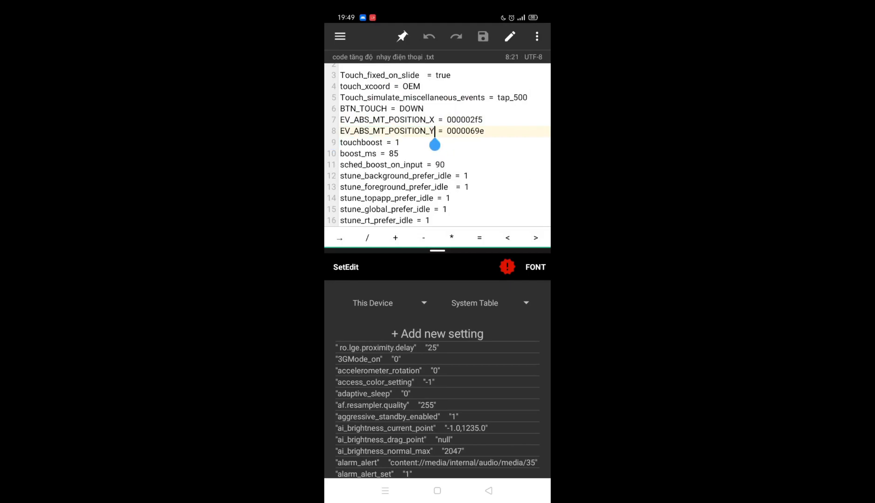
pyautogui.doubleClick(465, 130)
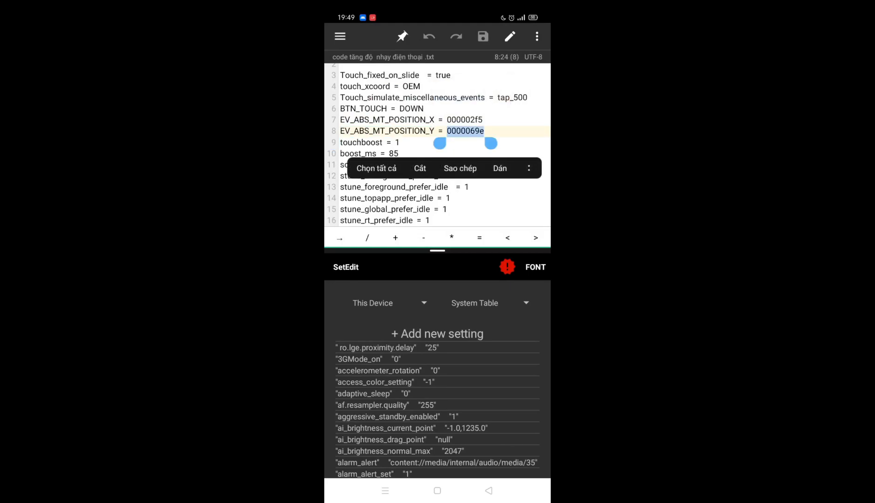
pyautogui.click(437, 333)
pyautogui.write('1')
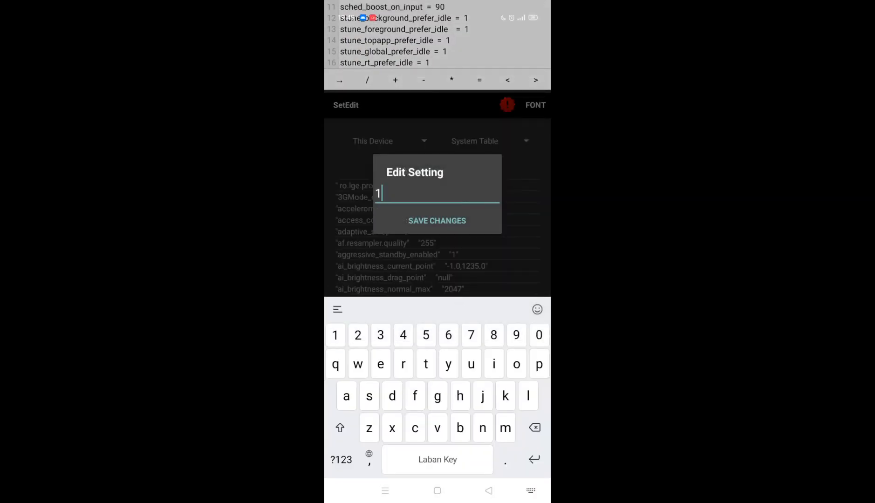
pyautogui.click(437, 220)
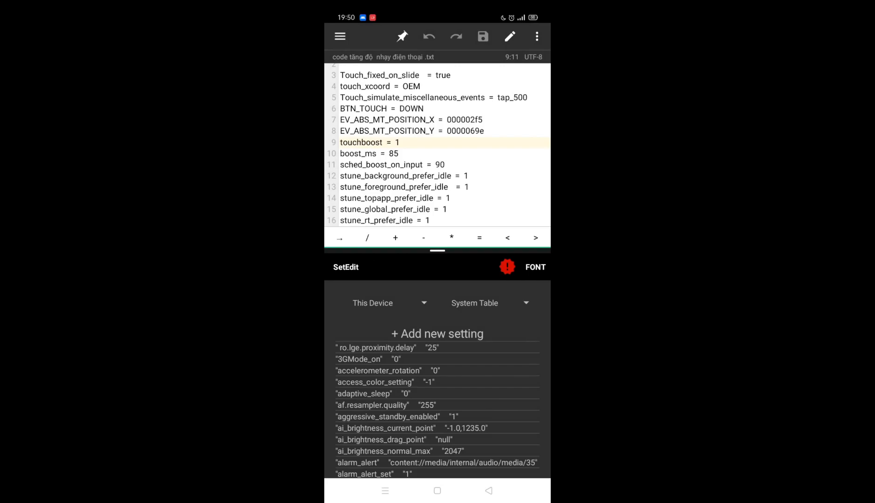
# Add sched_boost_on_input as a system setting with value 90
pyautogui.click(377, 153)
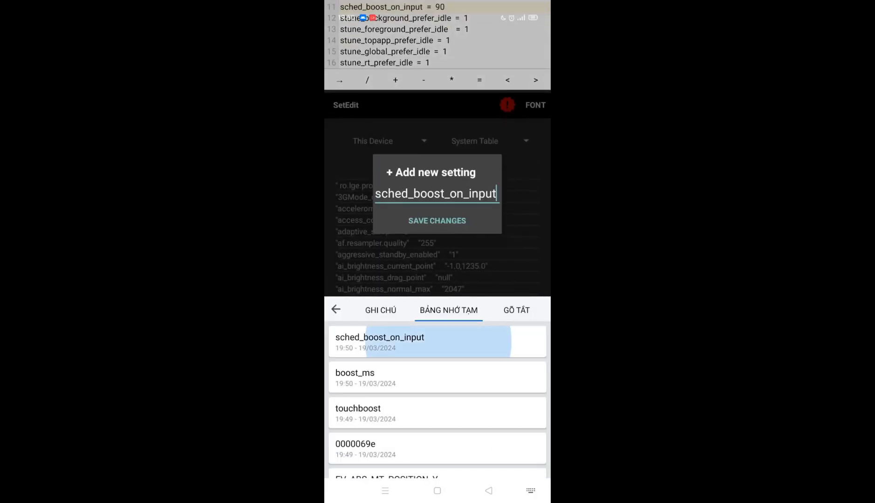
pyautogui.click(379, 341)
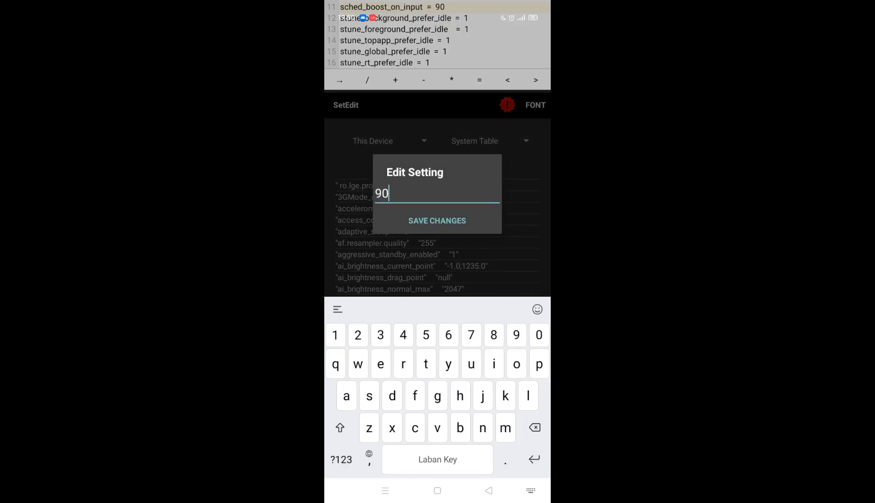
pyautogui.click(438, 220)
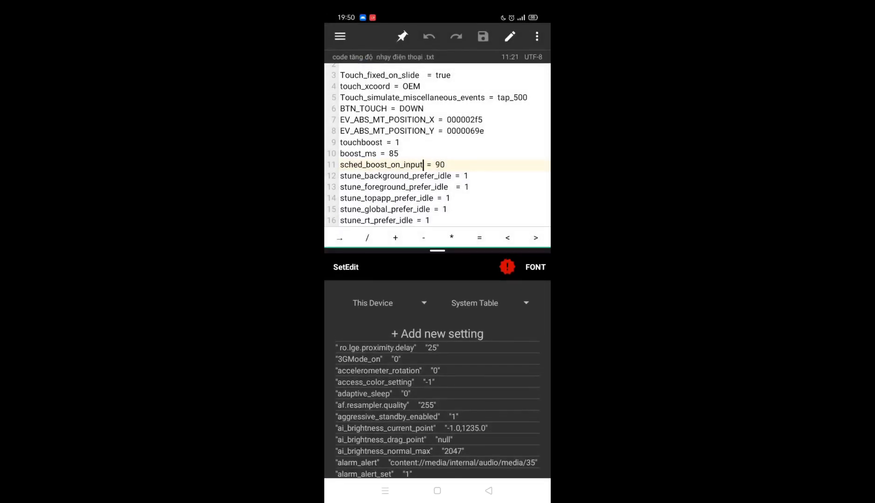
# Copy the stune background, foreground, topapp and global prefer_idle names for new settings
pyautogui.doubleClick(395, 176)
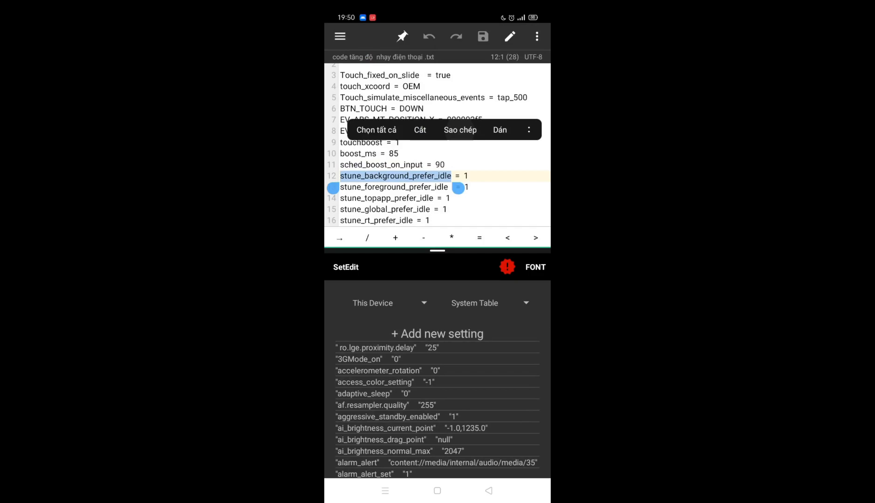
pyautogui.click(437, 334)
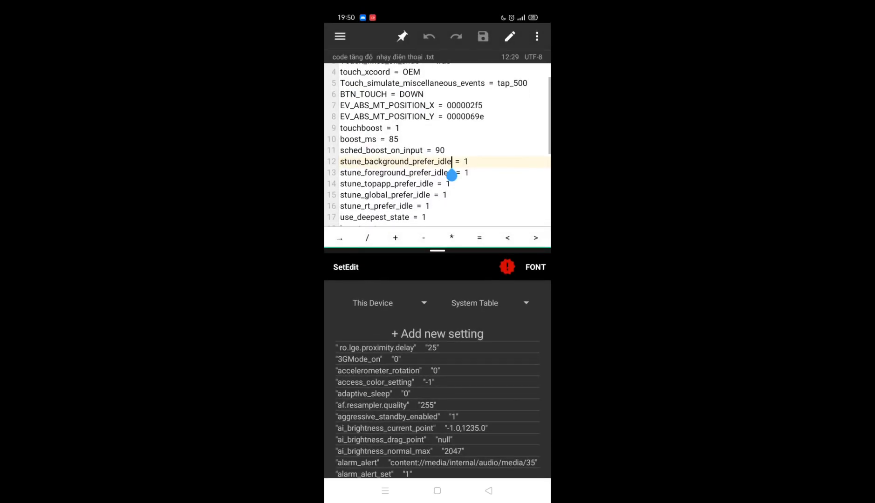
pyautogui.doubleClick(393, 172)
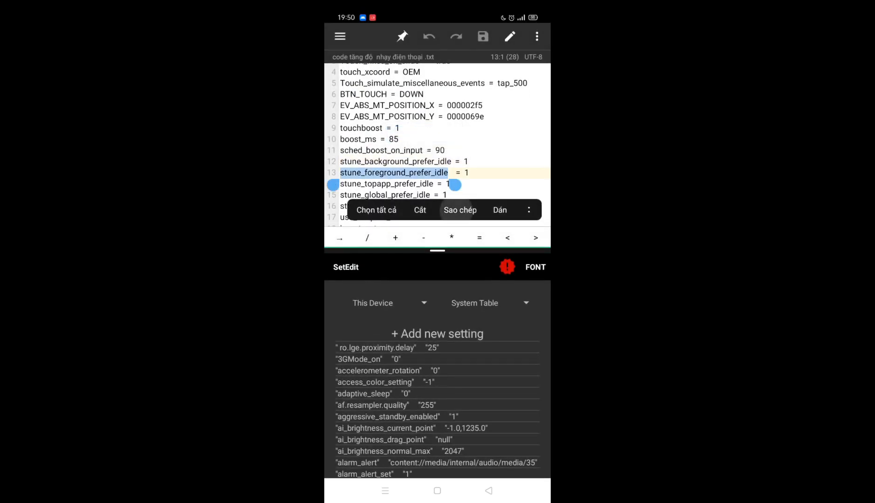
pyautogui.click(437, 333)
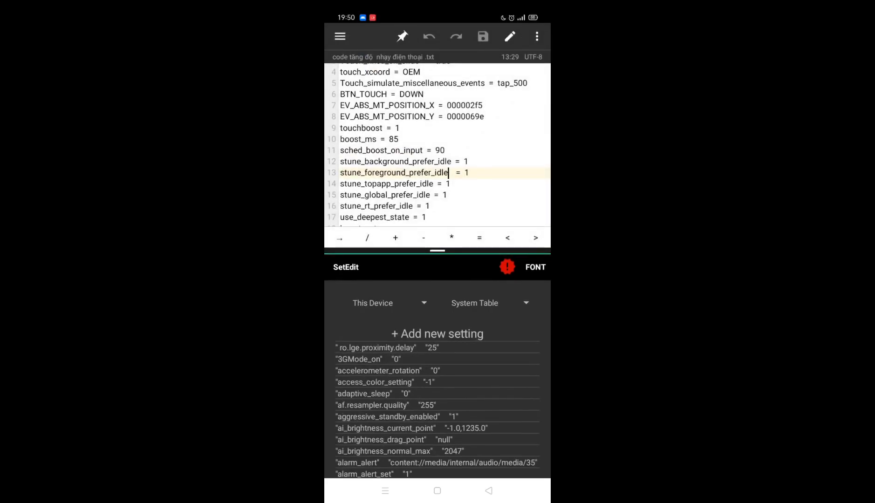
pyautogui.doubleClick(385, 184)
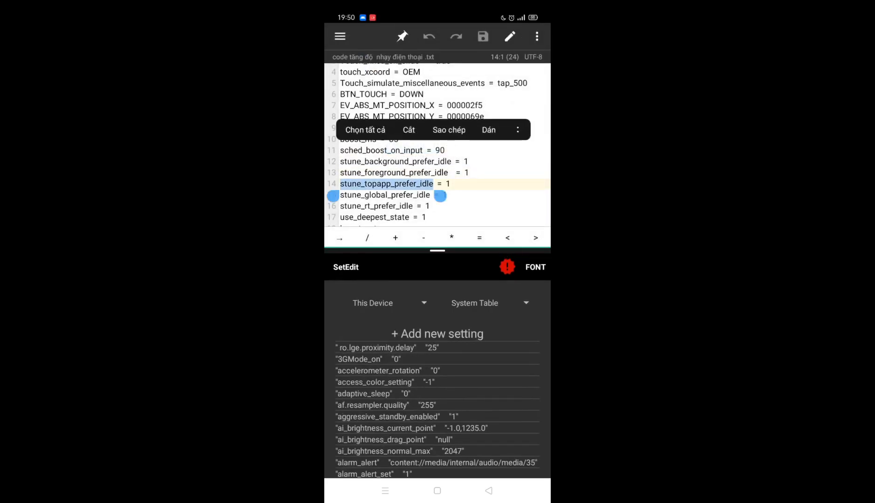
pyautogui.click(438, 333)
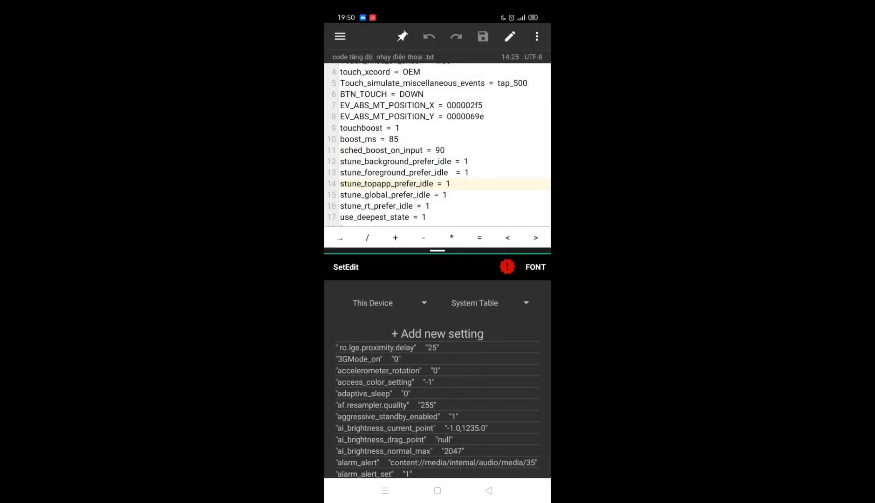
pyautogui.doubleClick(384, 195)
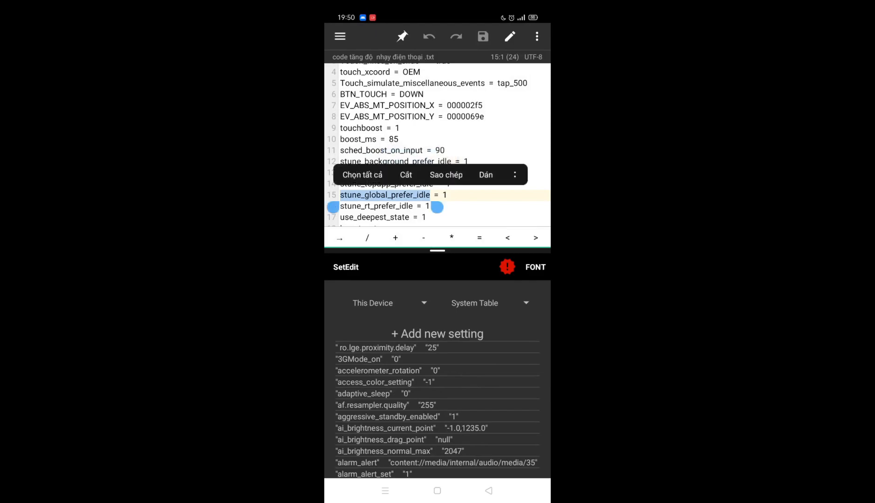
pyautogui.click(438, 333)
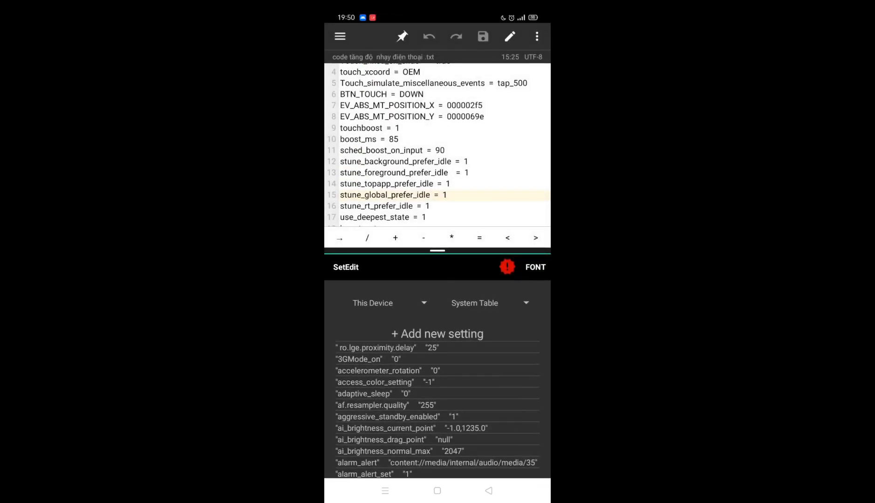
pyautogui.scroll(-3)
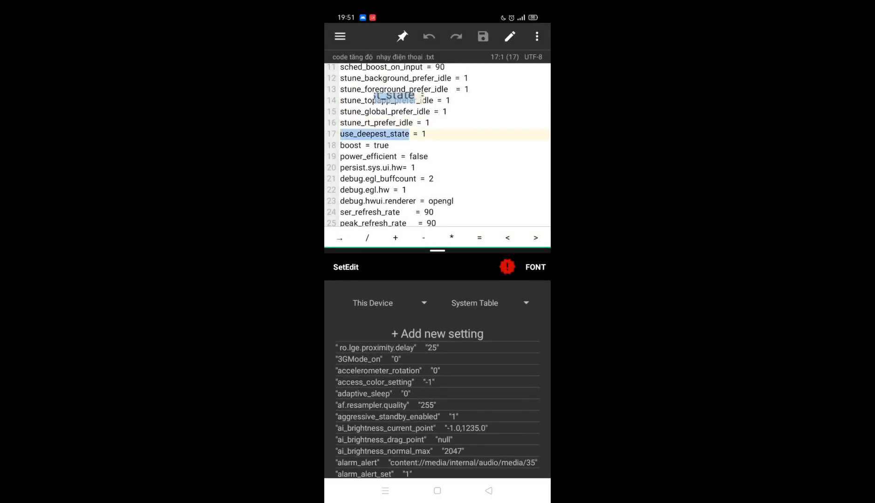
# Save use_deepest_state at 1, then copy 'boost' and save another setting at 1
pyautogui.click(408, 134)
pyautogui.write('1')
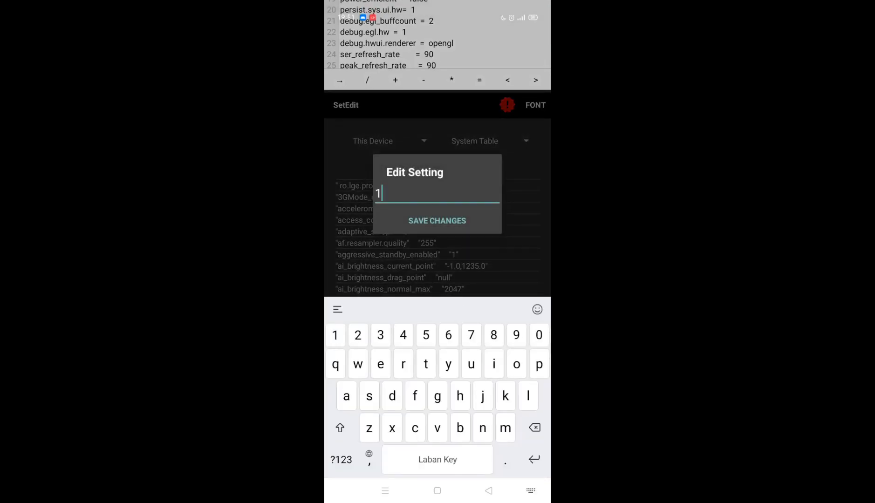
pyautogui.click(437, 220)
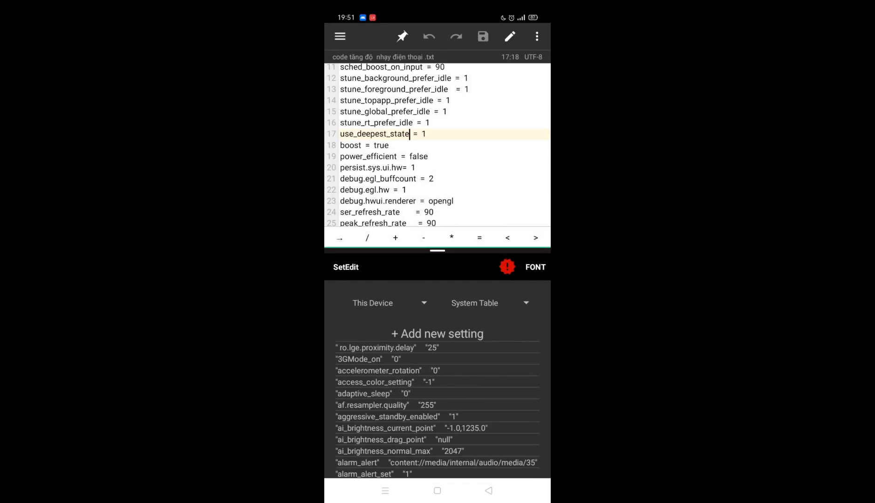
pyautogui.doubleClick(350, 145)
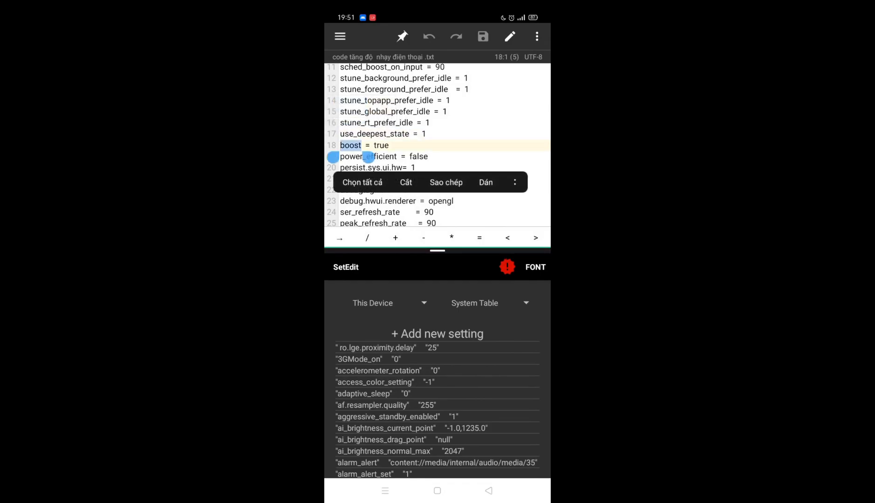
pyautogui.click(438, 334)
pyautogui.write('1')
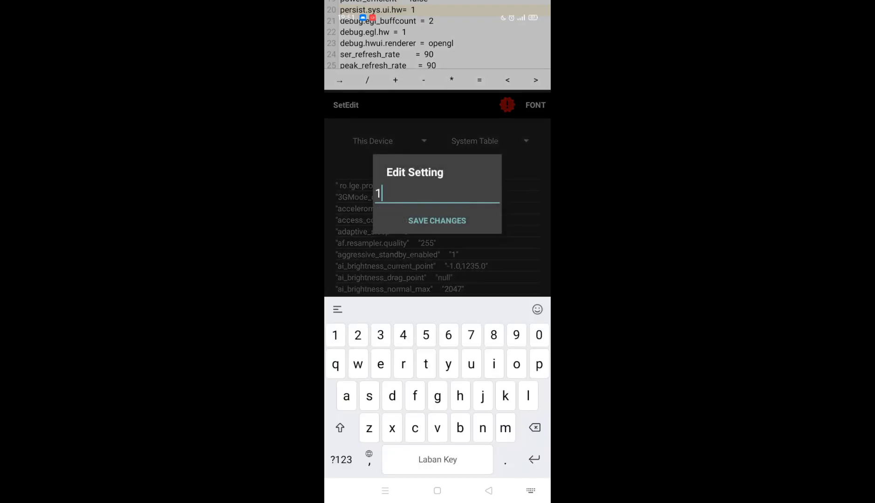
pyautogui.click(437, 220)
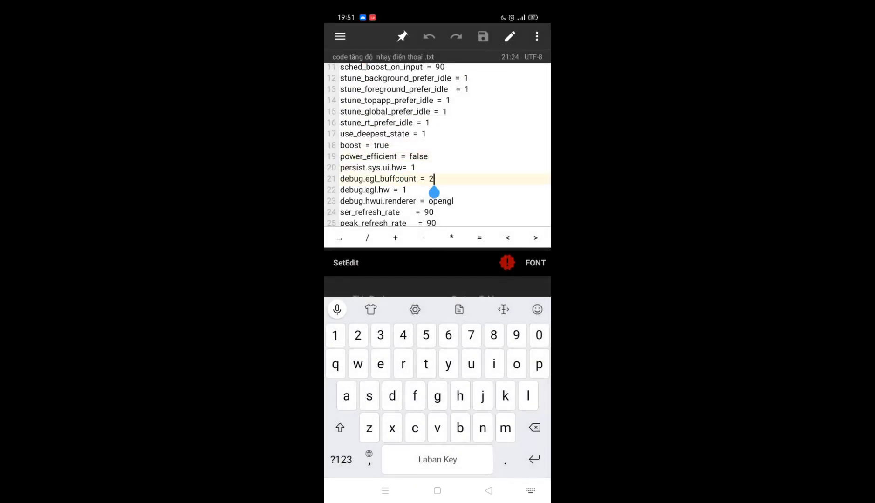
# Add debug.egl_buffcount with value 2, then go to the debug.egl.hw line
pyautogui.doubleClick(378, 178)
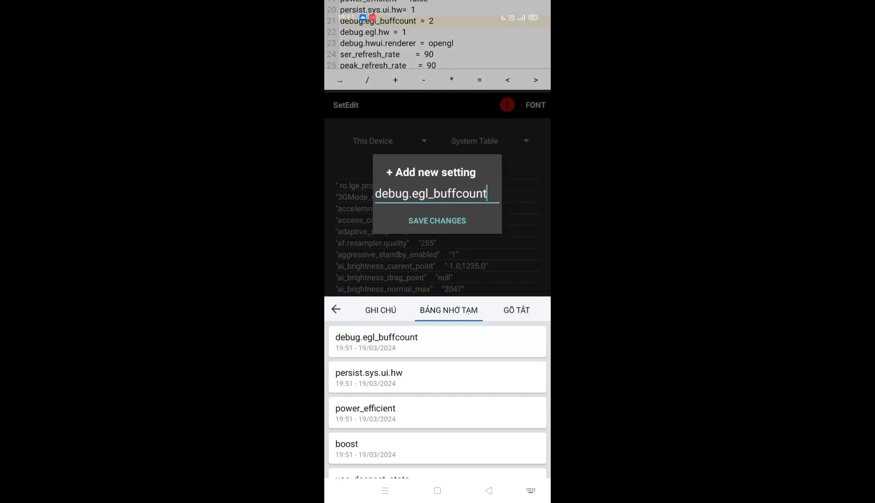
pyautogui.click(376, 341)
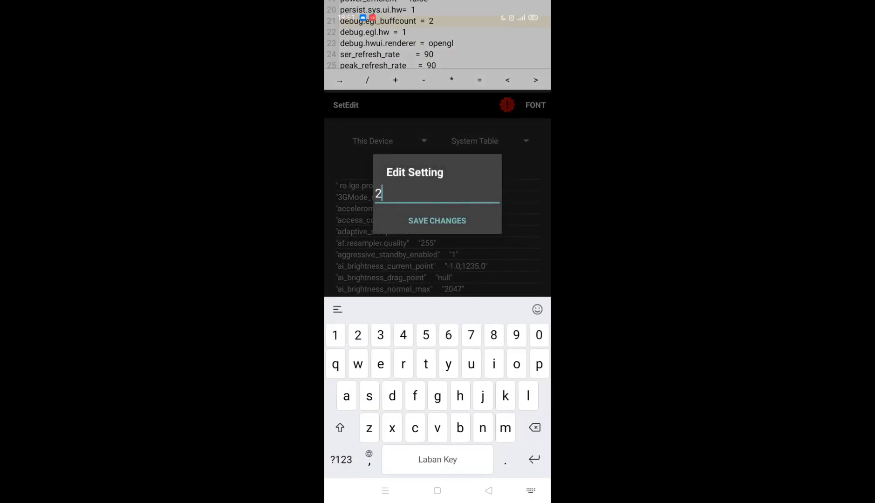
pyautogui.click(437, 221)
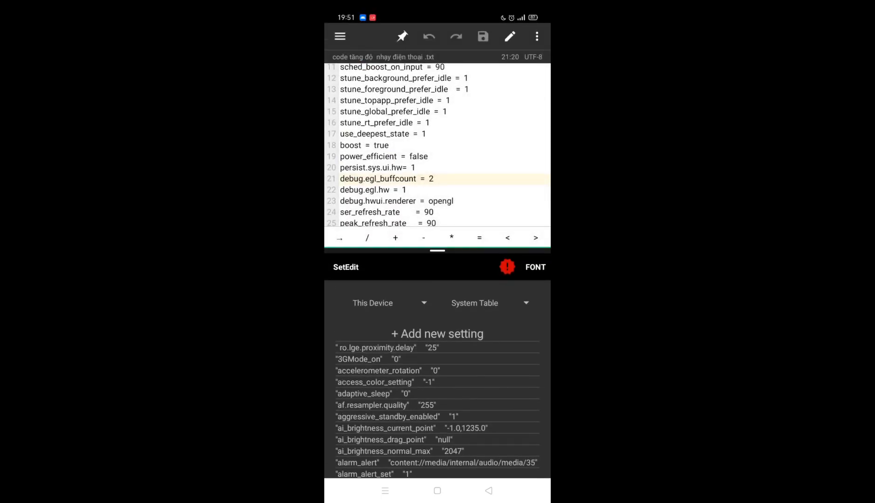
pyautogui.click(390, 193)
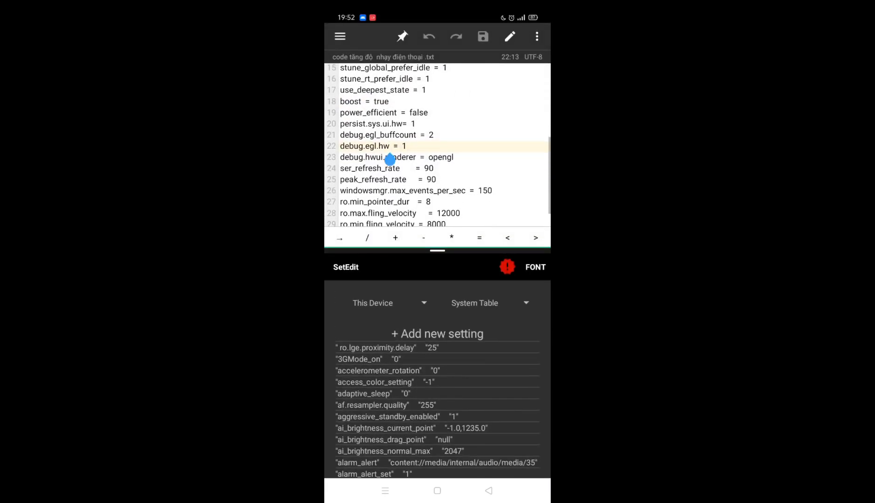
# Copy debug.hwui.renderer and save it as a new setting with value opengl
pyautogui.click(390, 157)
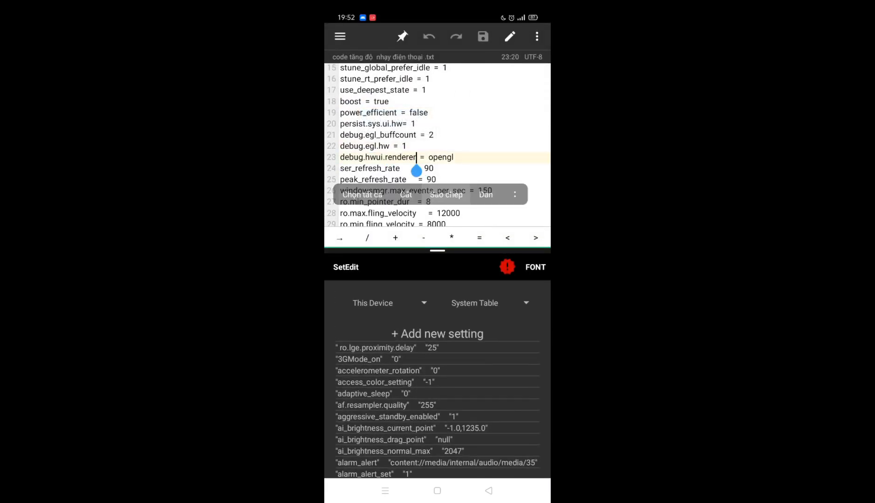
pyautogui.click(437, 334)
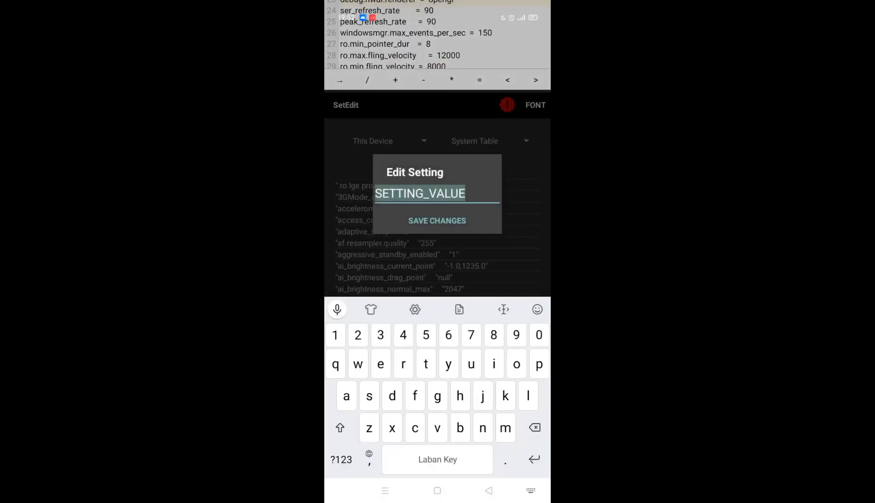
pyautogui.write('o')
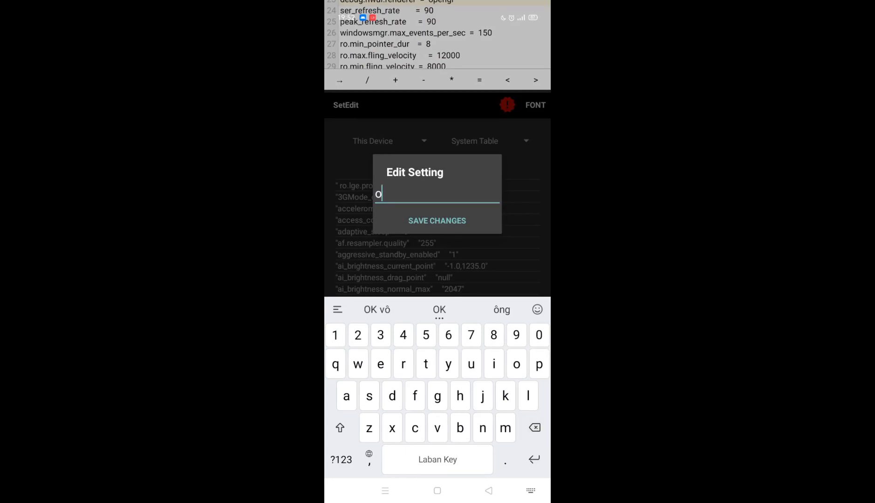
pyautogui.write('pengl')
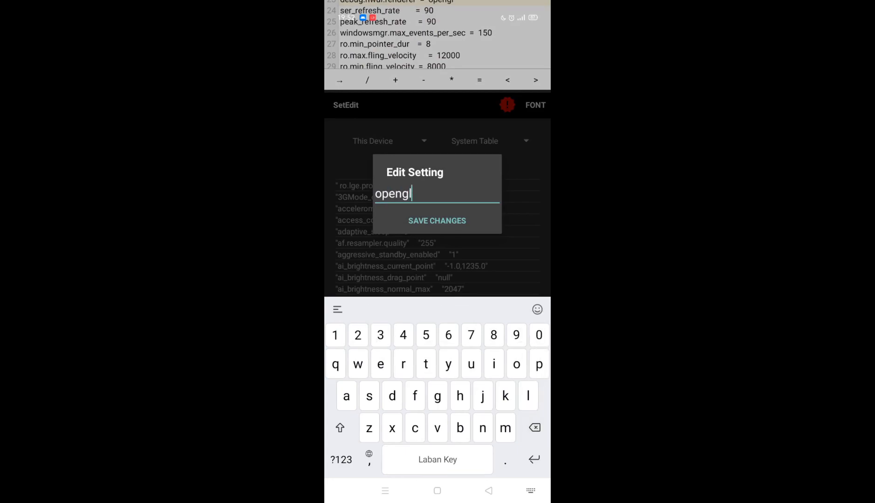
pyautogui.click(438, 220)
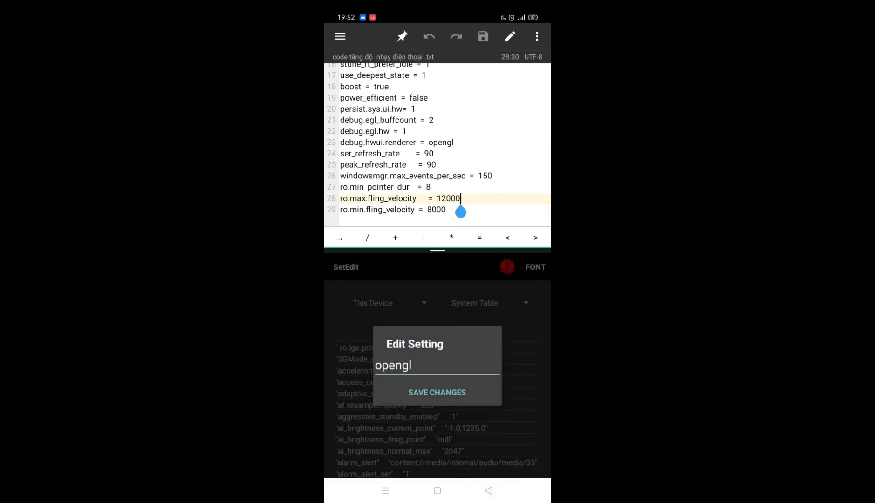
pyautogui.click(437, 393)
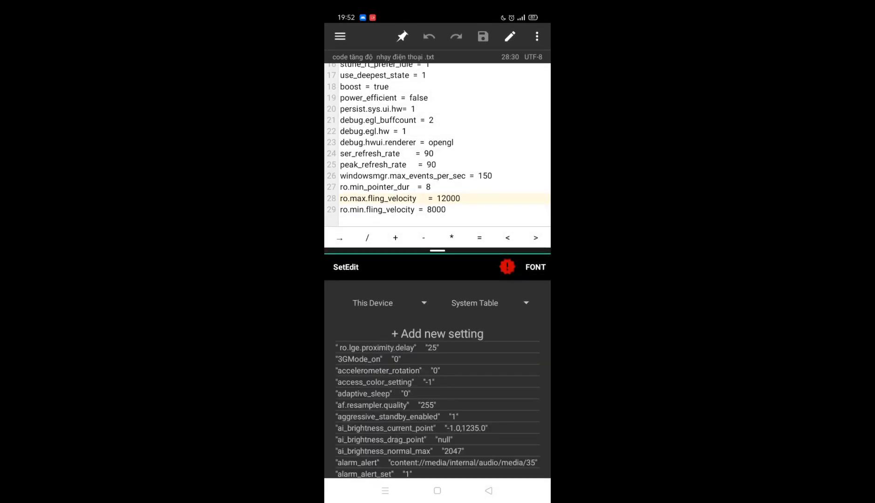
# Copy the ser_refresh_rate, peak_refresh_rate and windowsmgr.max_events_per_sec names from the file
pyautogui.doubleClick(369, 154)
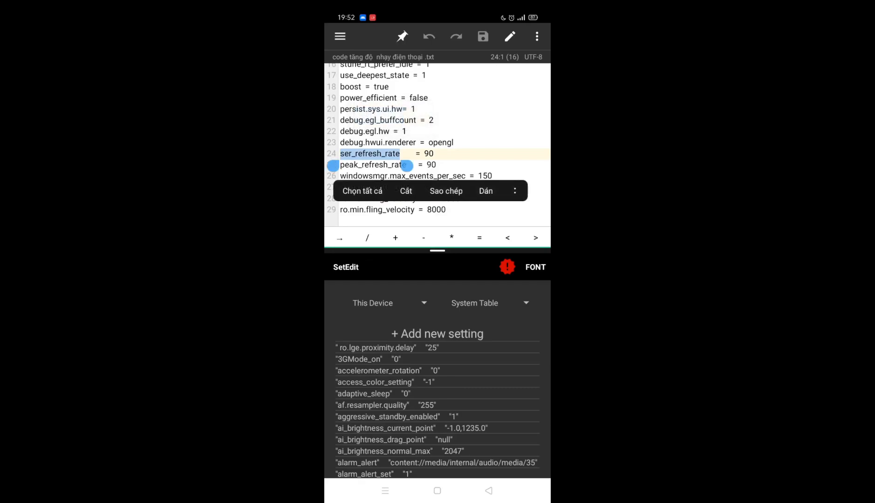
pyautogui.click(437, 334)
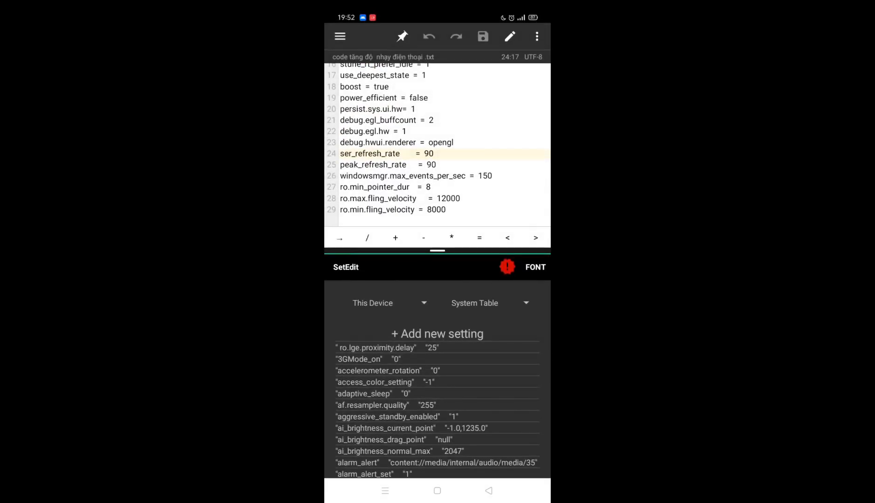
pyautogui.doubleClick(372, 164)
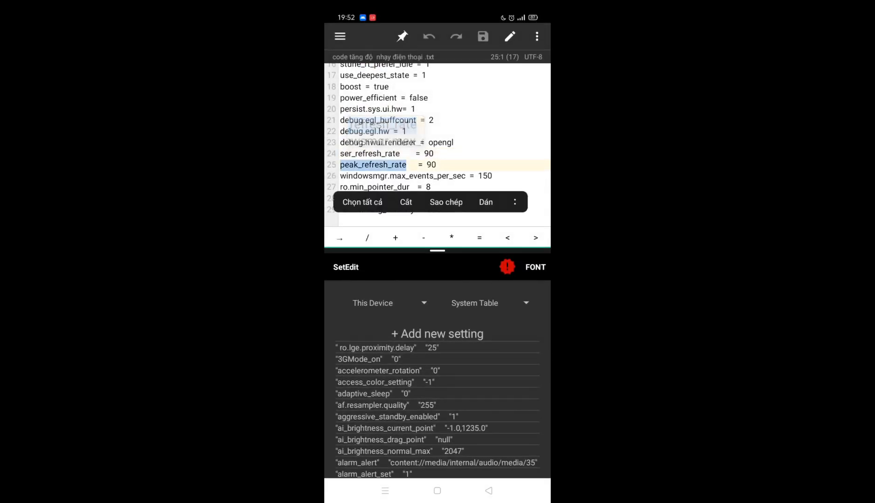
pyautogui.click(437, 333)
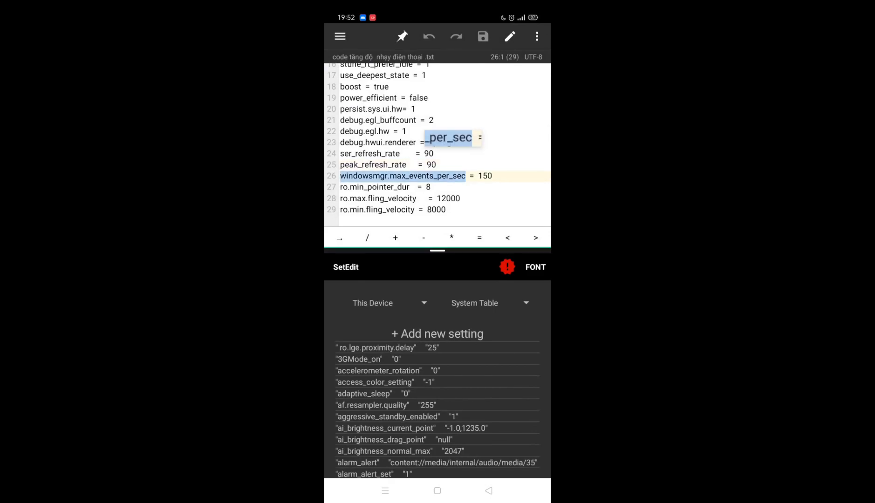
pyautogui.click(466, 189)
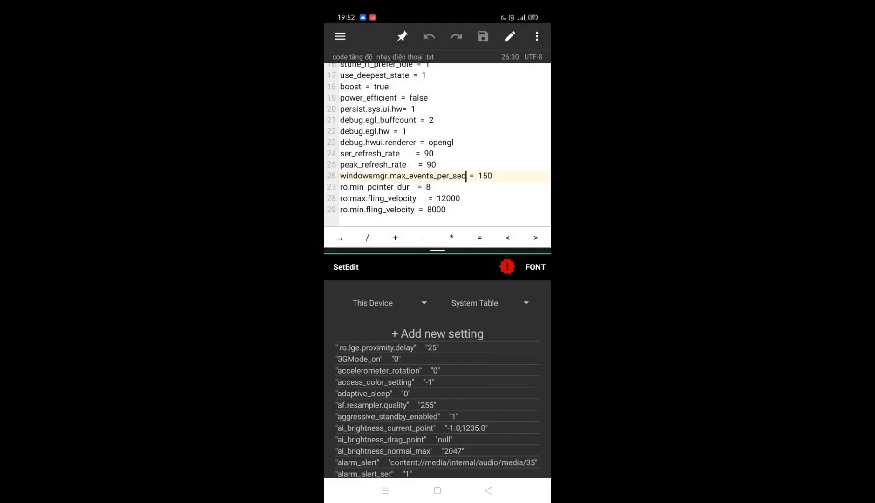
# Add ro.min_pointer_dur and the fling velocity settings, saving 8000 for ro.min.fling_velocity
pyautogui.doubleClick(373, 187)
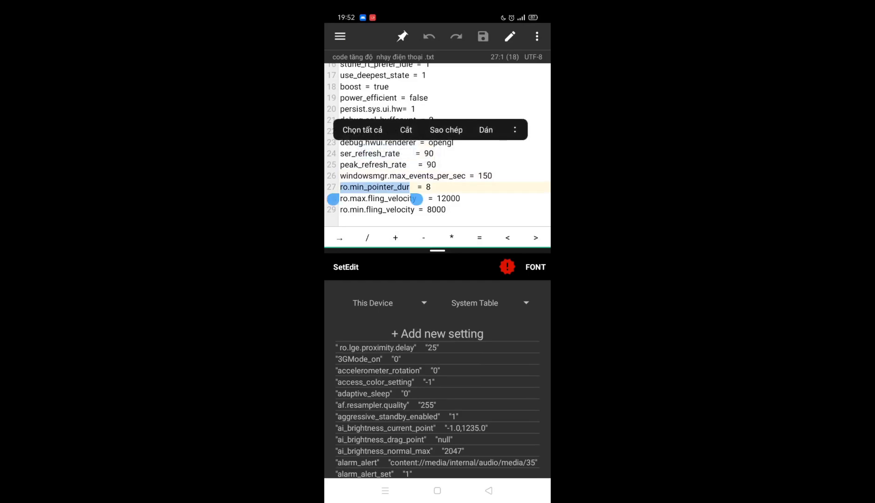
pyautogui.click(437, 333)
pyautogui.write('800')
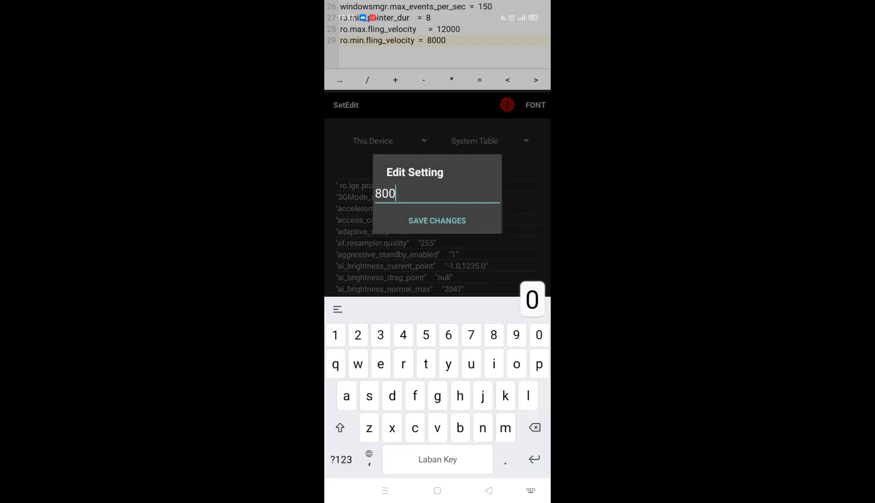
pyautogui.click(437, 221)
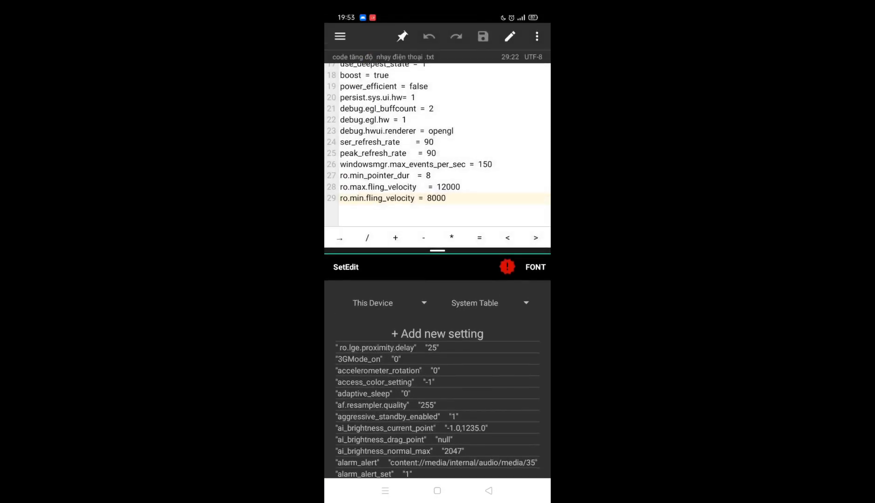
pyautogui.doubleClick(378, 187)
pyautogui.write('1')
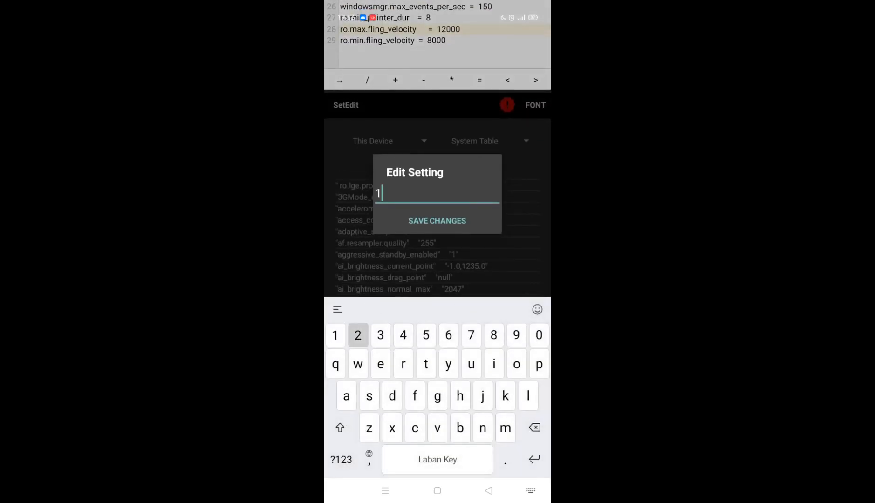
pyautogui.click(437, 221)
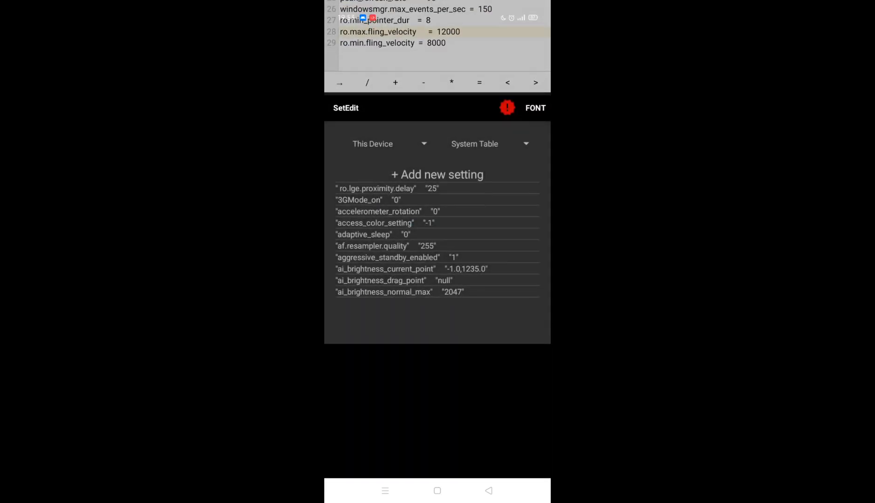